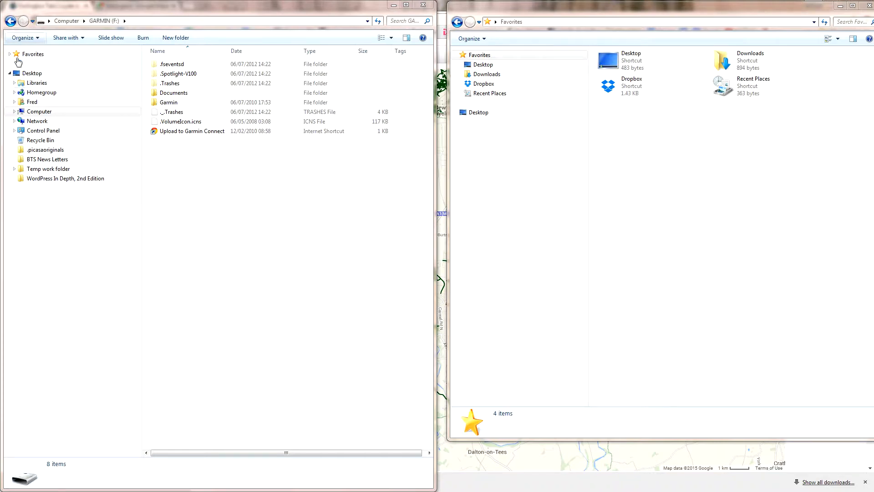
- Expand Computer in the left window's folder tree to list all drives
left_click(39, 111)
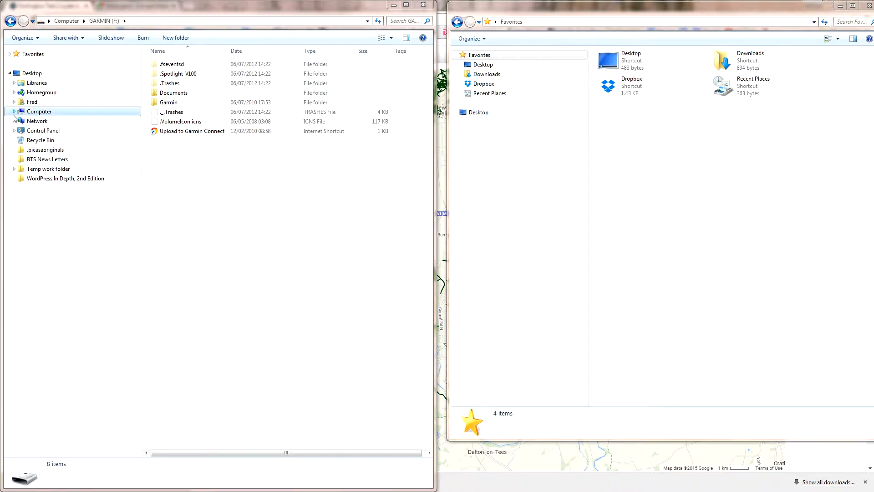
left_click(14, 112)
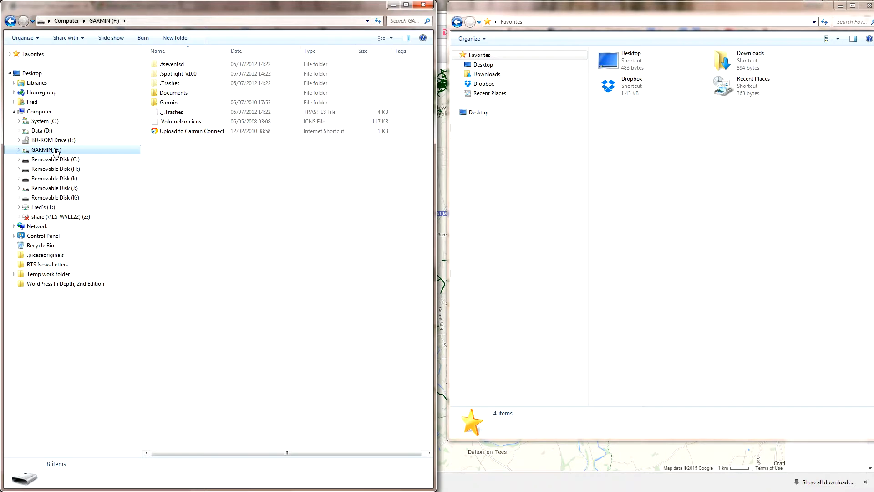
mouse_move(61, 257)
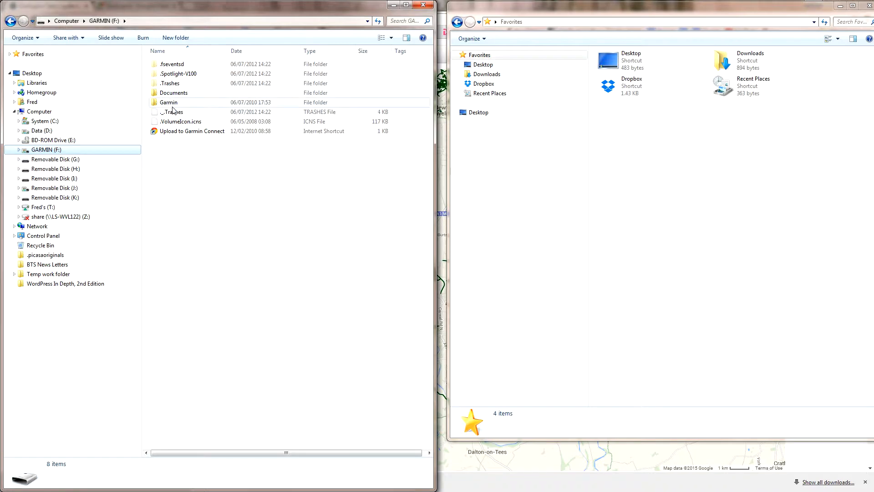
mouse_move(172, 108)
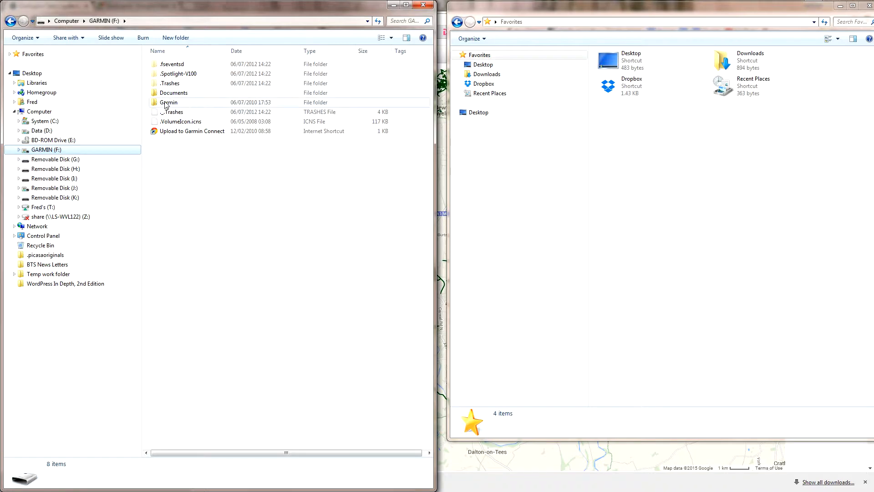
- Open the Garmin folder on GARMIN (F:) and select its NewFiles subfolder
left_click(169, 102)
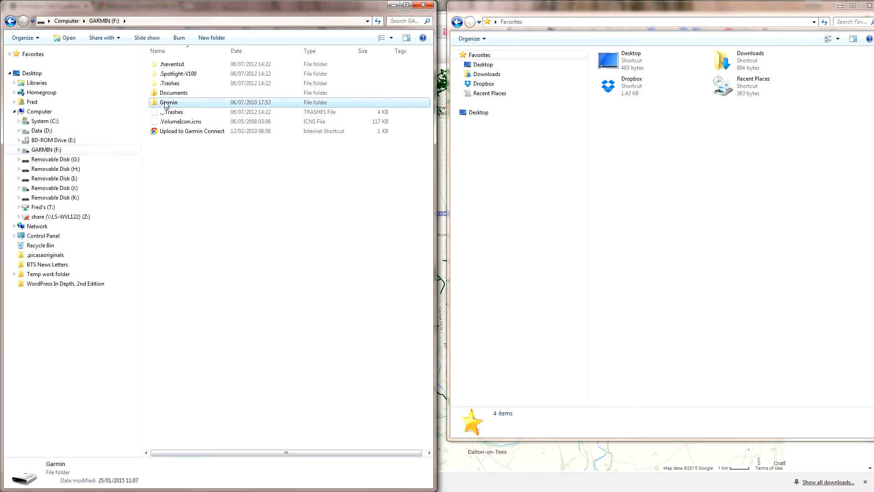
double_click(168, 102)
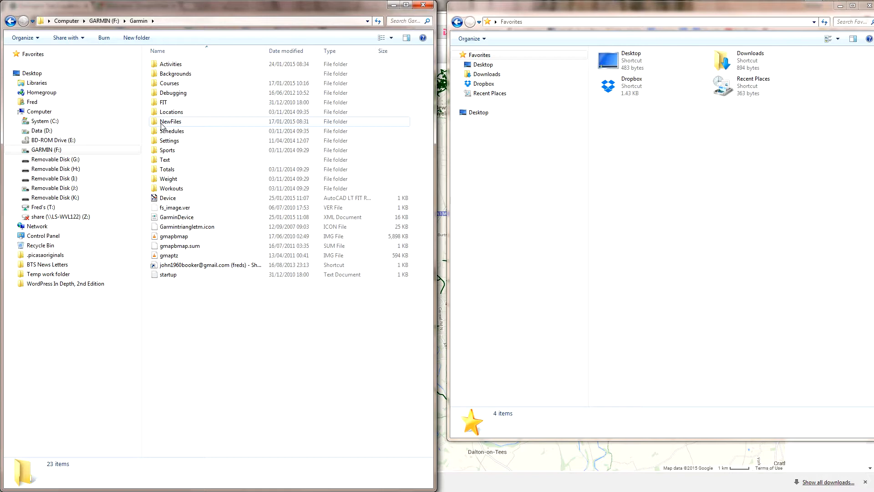
mouse_move(170, 121)
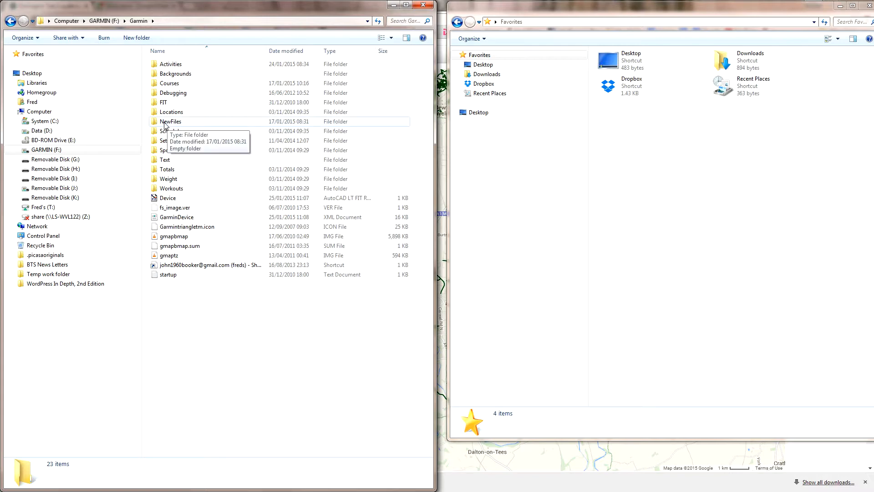
left_click(170, 121)
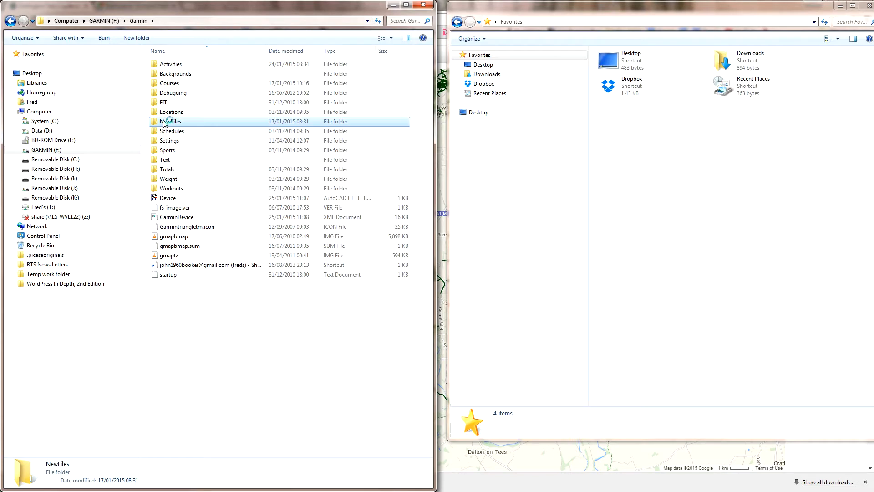
- Open the empty NewFiles folder and head to Downloads in the right window
double_click(171, 121)
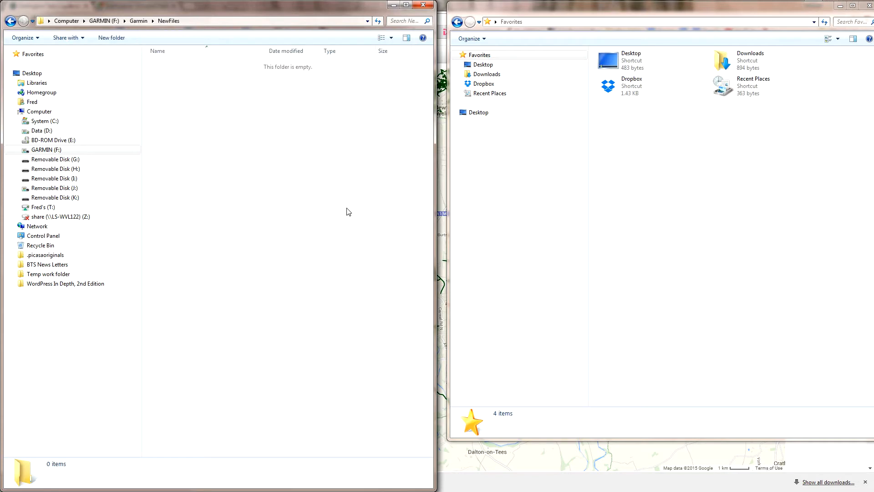
mouse_move(630, 118)
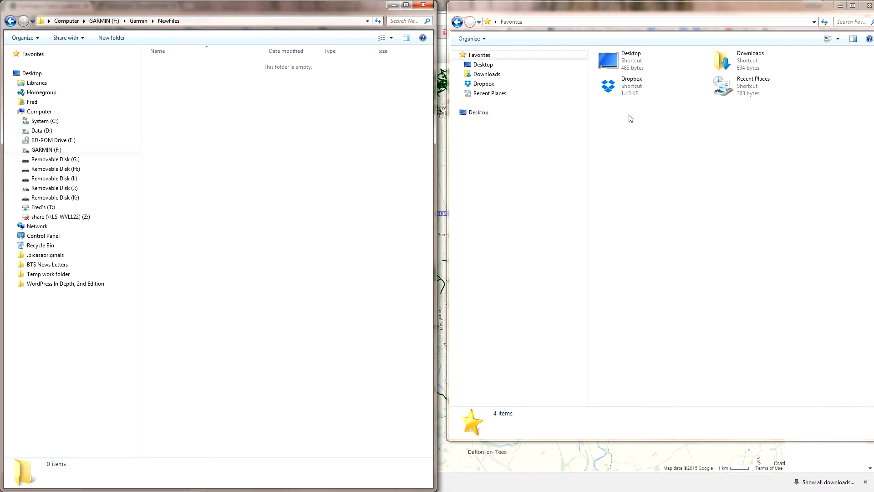
mouse_move(484, 188)
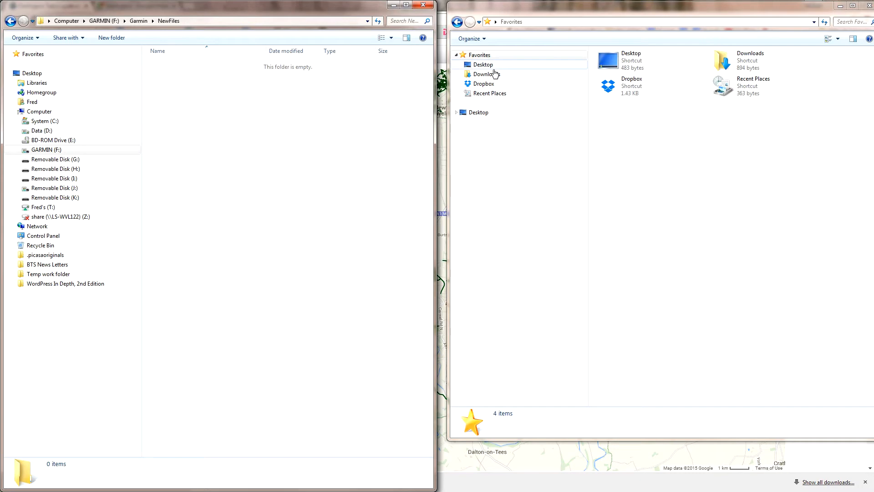
left_click(487, 74)
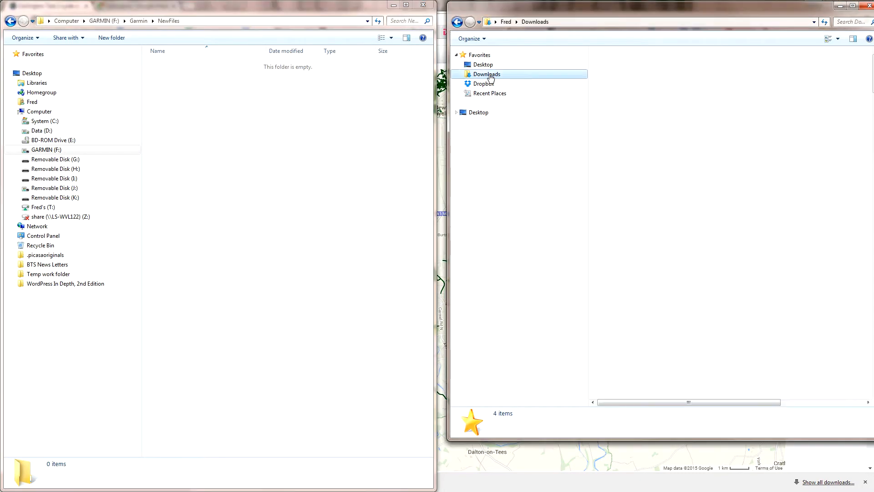
- Show Fred's Downloads file list, including the darlington-test GPX files
left_click(486, 73)
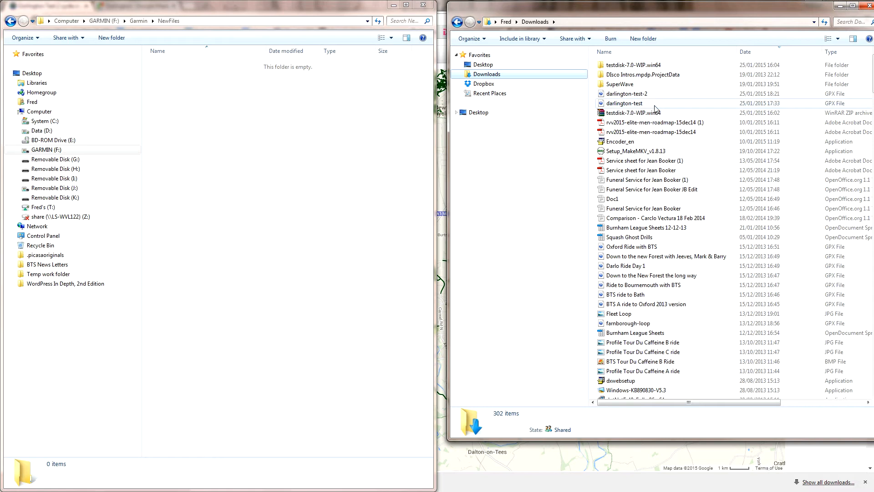
mouse_move(636, 103)
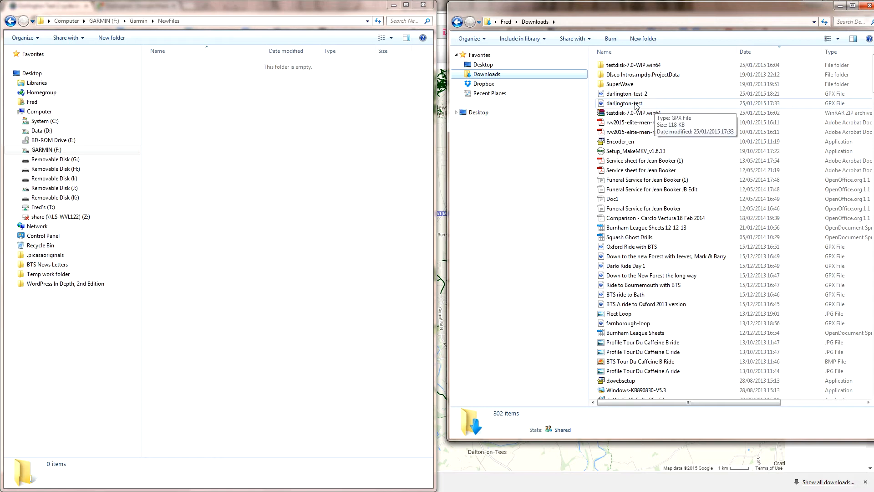
mouse_move(634, 94)
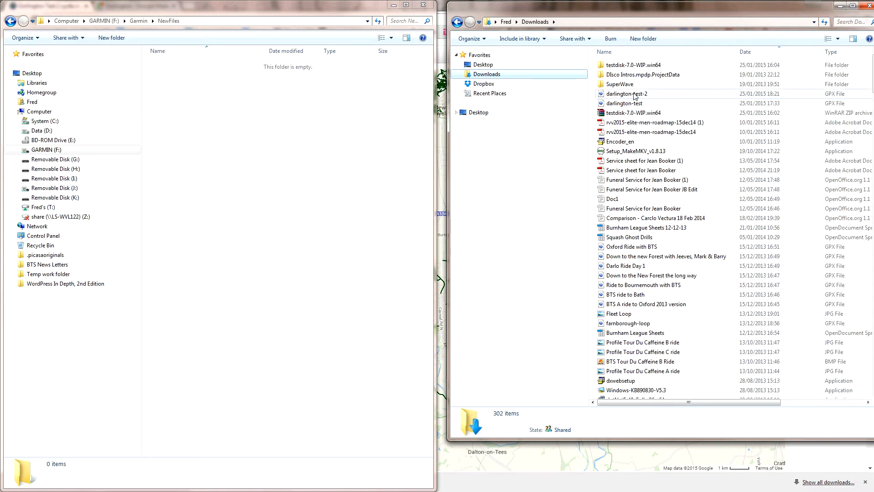
mouse_move(623, 104)
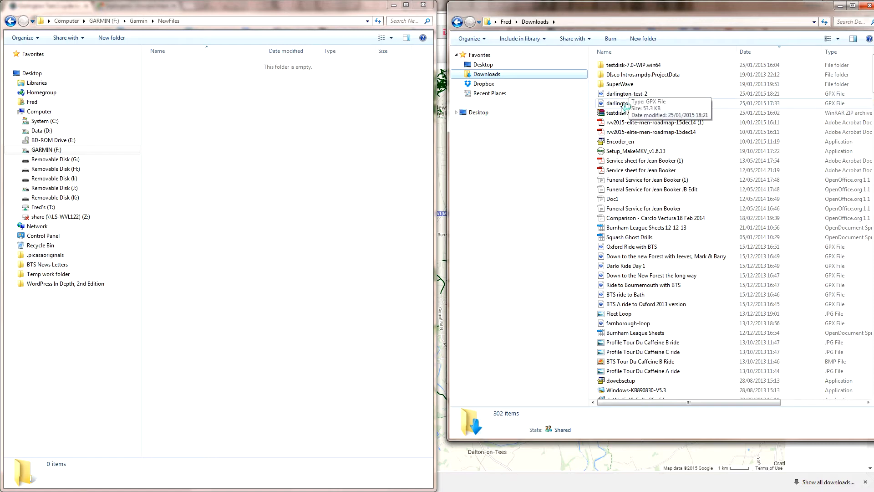
- Copy darlington-test-2 (54 KB GPX) from Downloads into Garmin\NewFiles by dragging
left_click(627, 94)
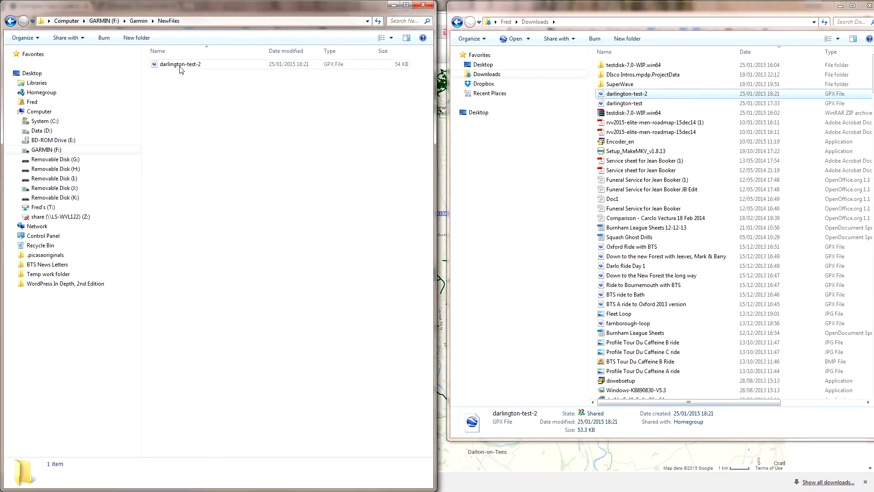
mouse_move(212, 68)
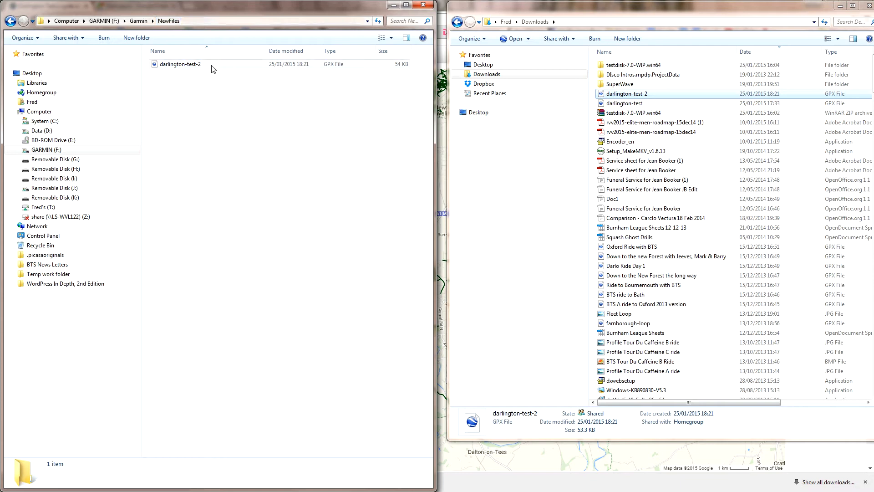
mouse_move(270, 66)
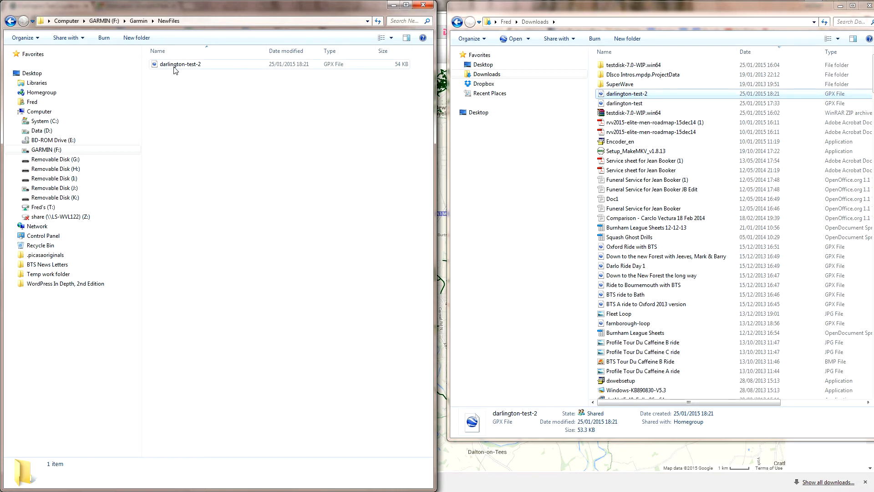
mouse_move(171, 73)
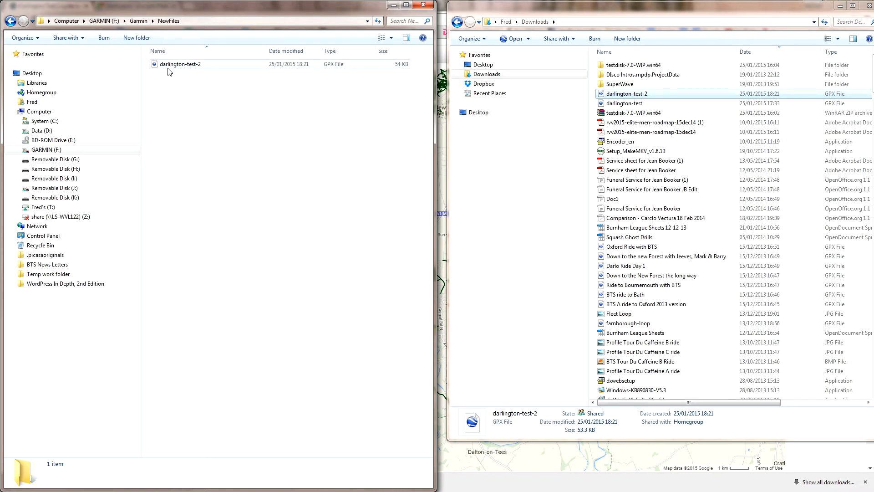
mouse_move(213, 72)
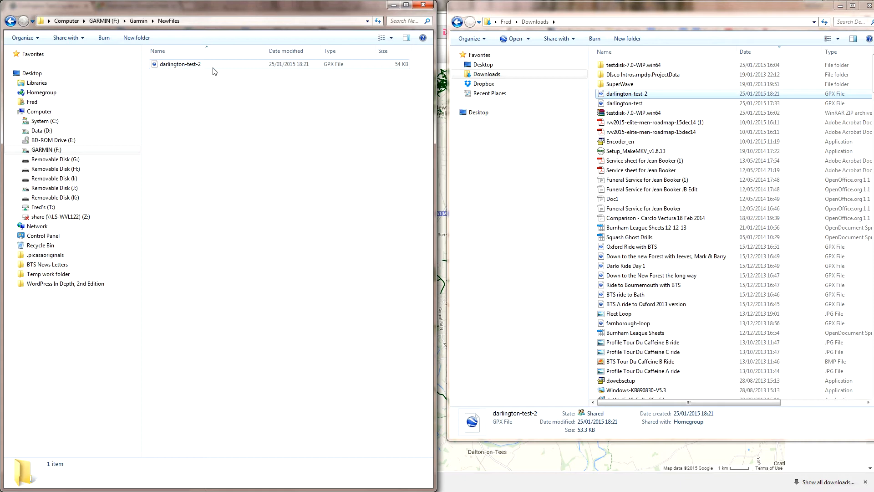
mouse_move(200, 73)
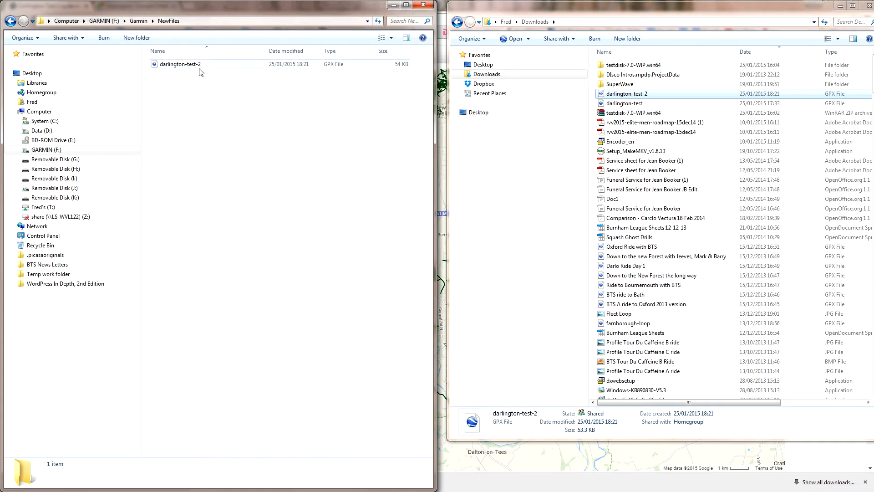